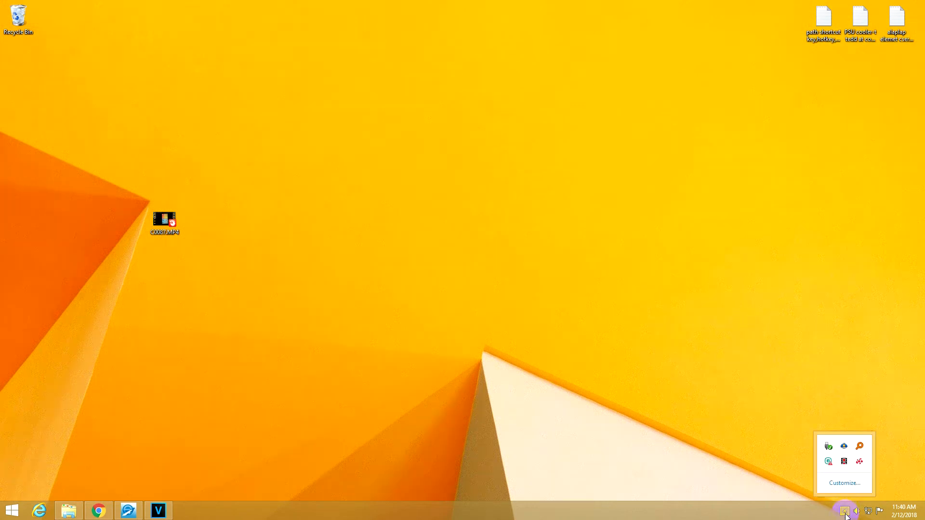
mouse_move(859, 446)
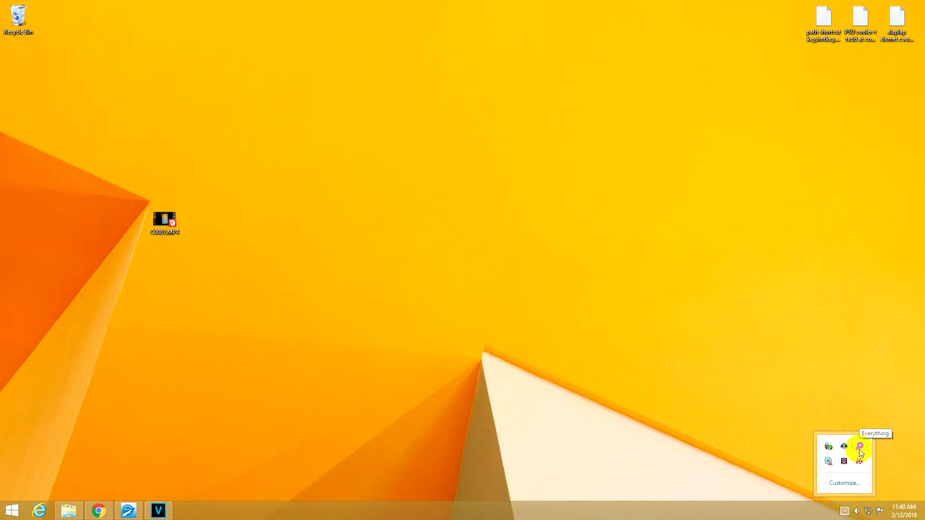
Search Everything for c0087.mp4, listing the desktop copy and the youtube videos folder copy.
click(859, 445)
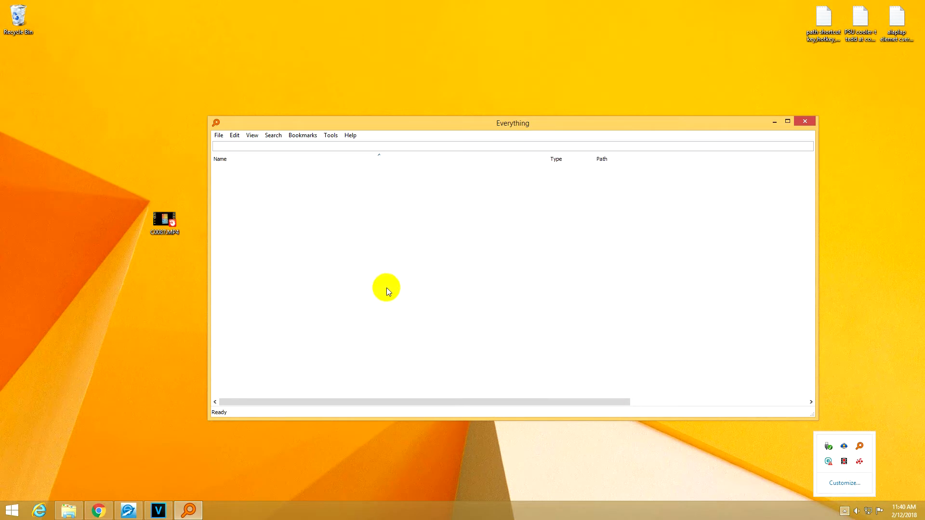
click(164, 221)
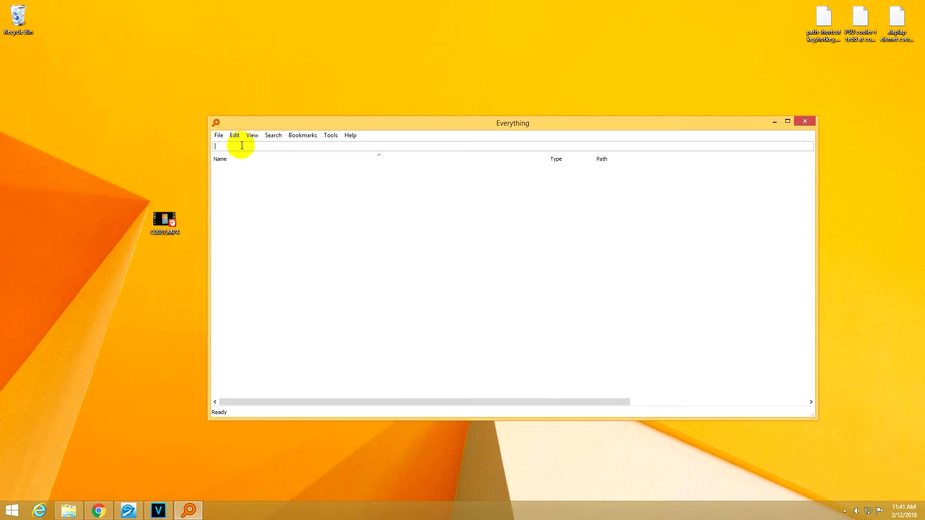
text(c0087.mp4)
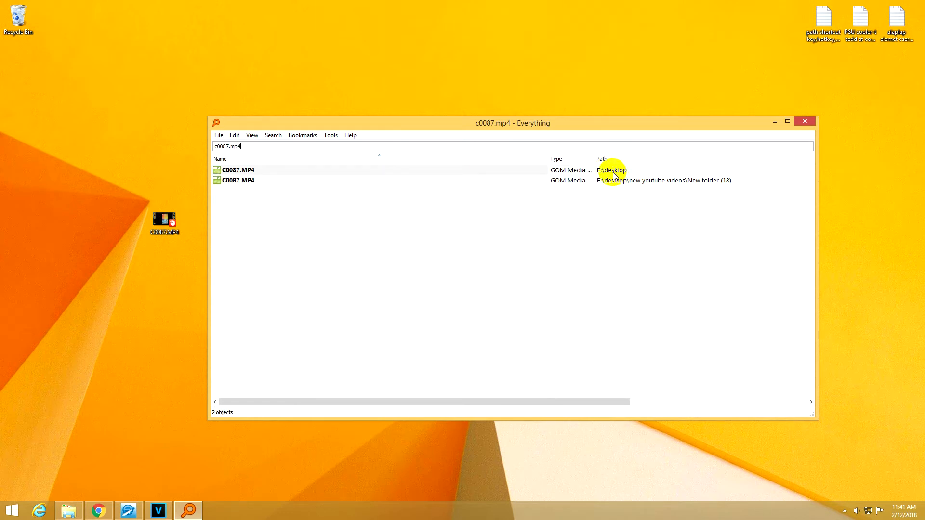
mouse_move(619, 184)
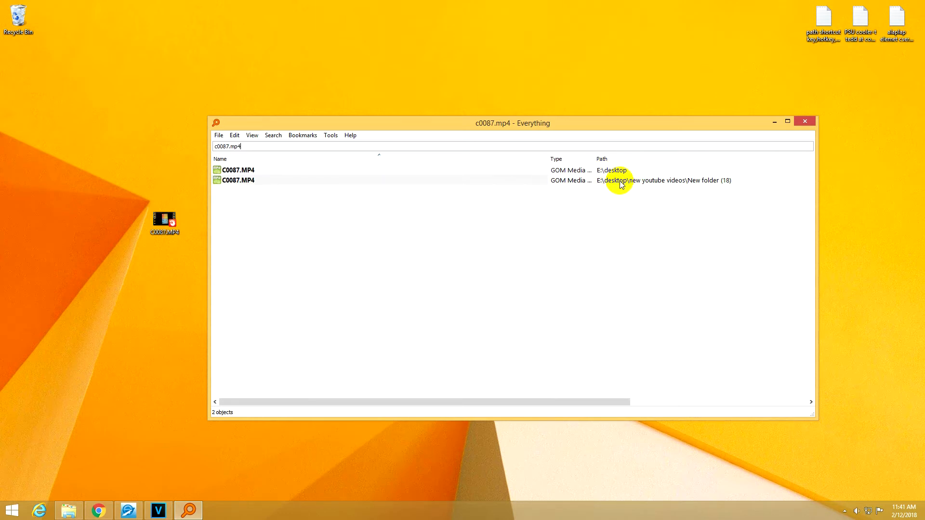
mouse_move(462, 124)
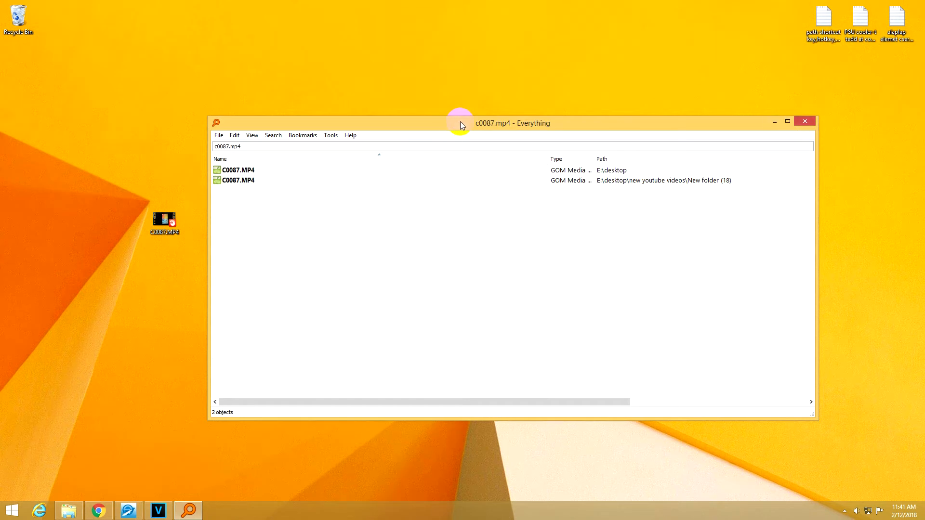
Launch On-Screen Keyboard from Start search 'keyboard' and park it in the lower half of the screen.
drag(462, 122, 531, 138)
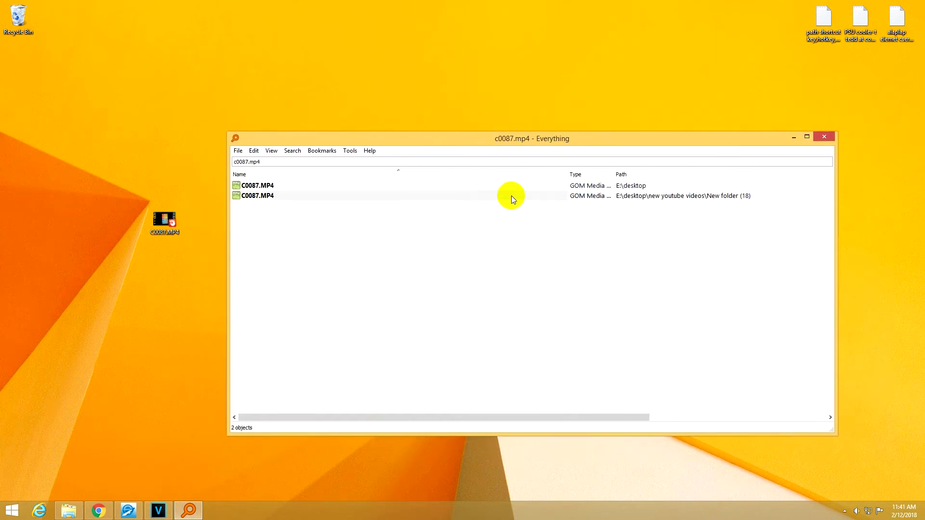
click(823, 137)
text(keyb)
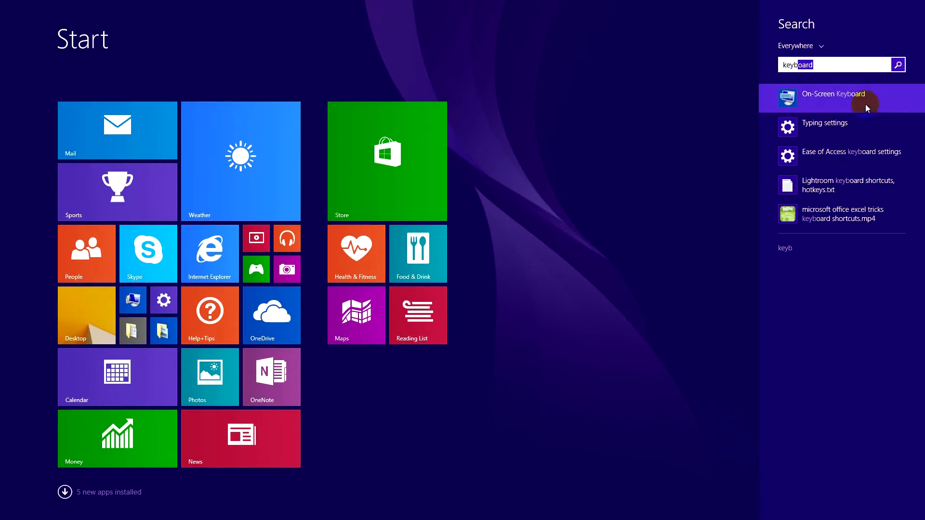
click(833, 93)
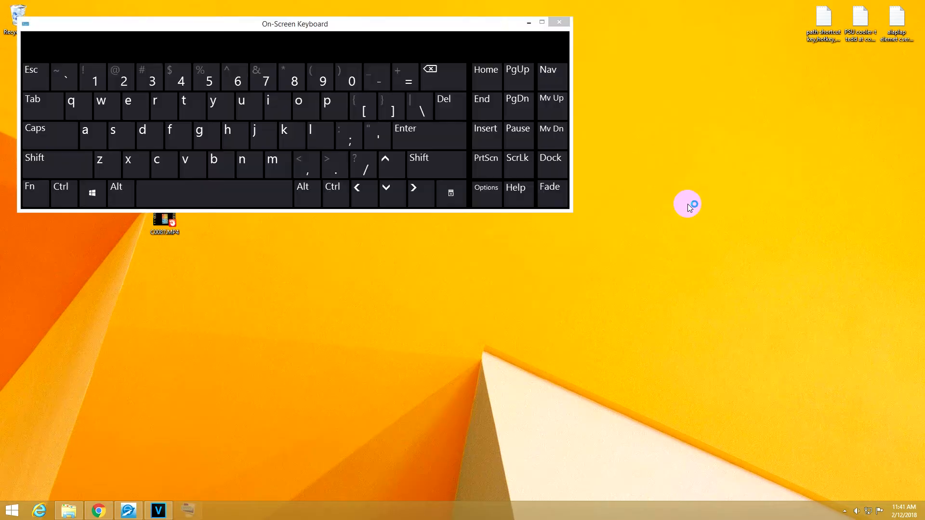
drag(294, 23, 300, 285)
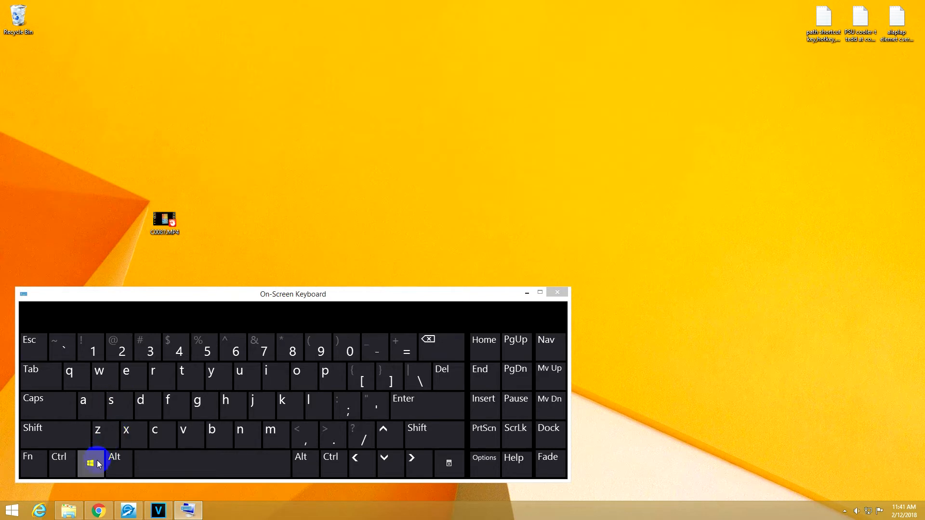
Trigger Windows search from the on-screen Windows key, dismiss it, and reopen Everything empty from the tray.
click(91, 464)
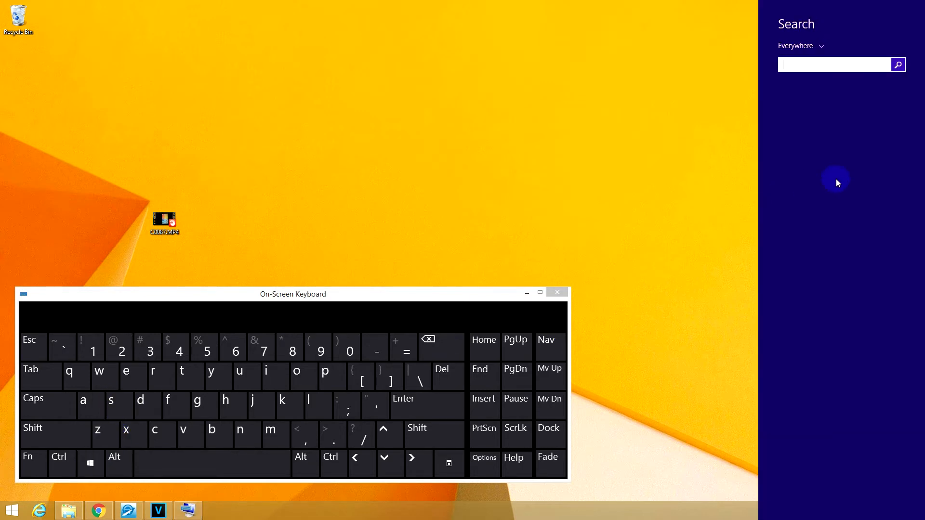
mouse_move(842, 151)
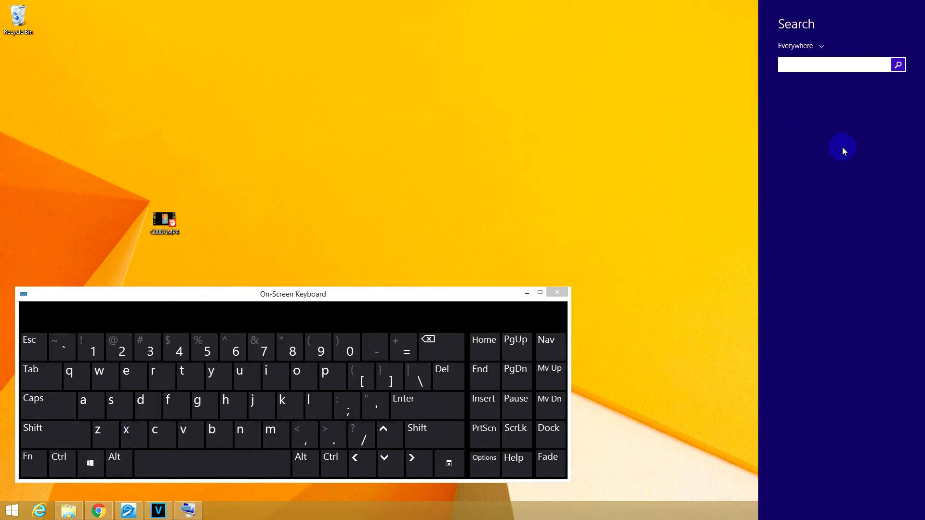
mouse_move(796, 181)
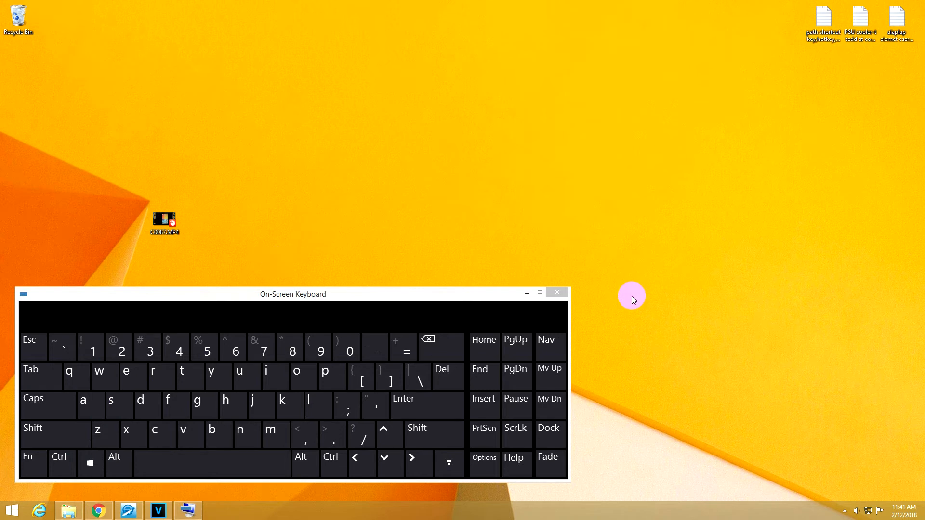
click(845, 511)
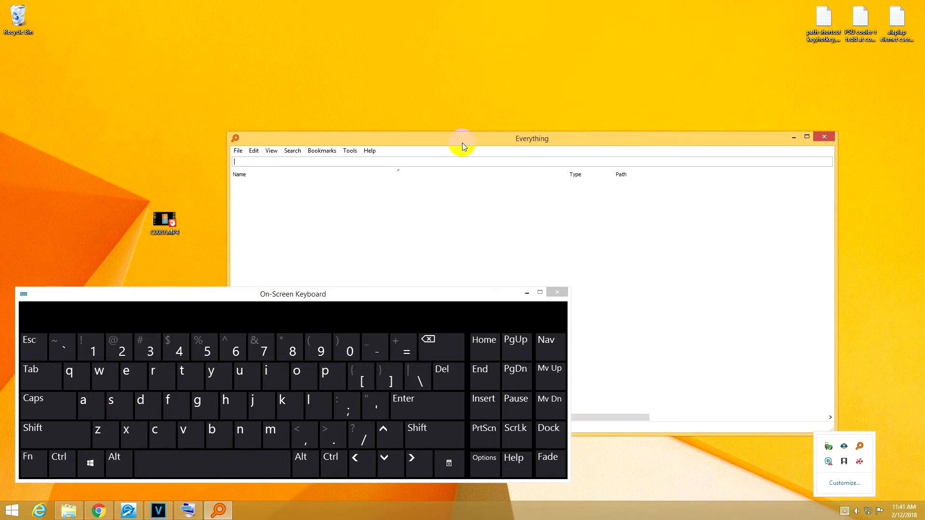
Move Everything to the top and show the Keyboard page of Tools > Options.
drag(463, 138, 347, 28)
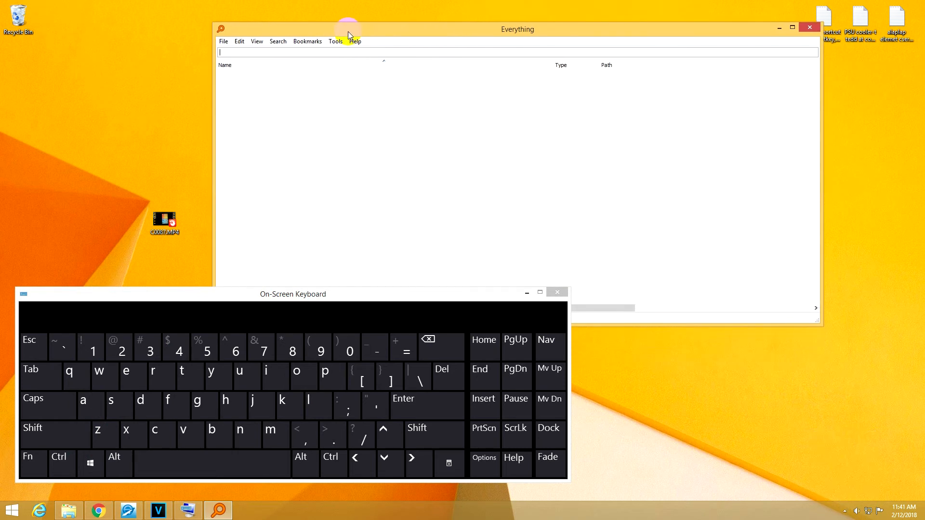
click(335, 41)
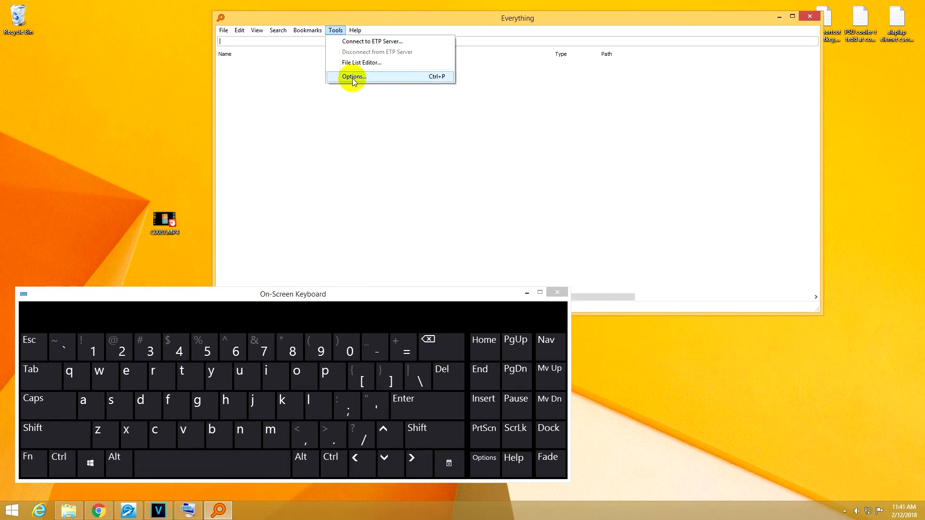
click(352, 77)
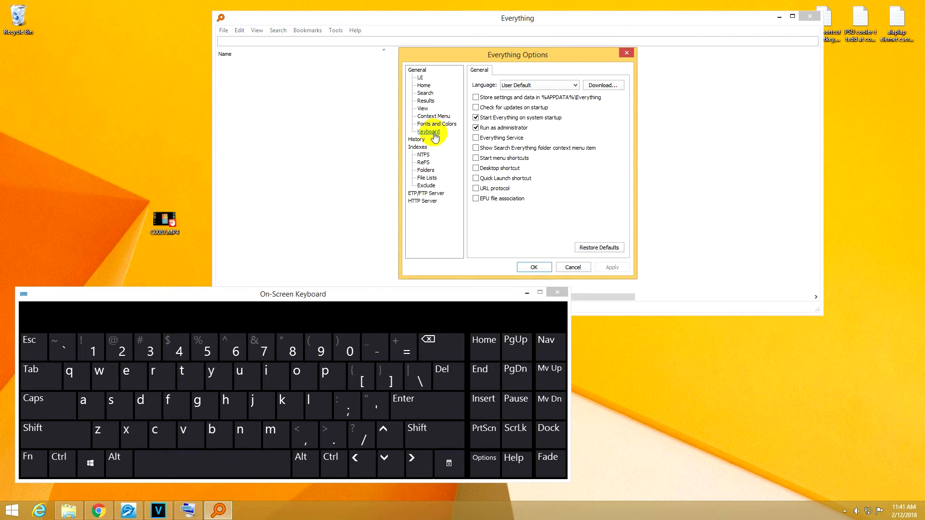
click(427, 131)
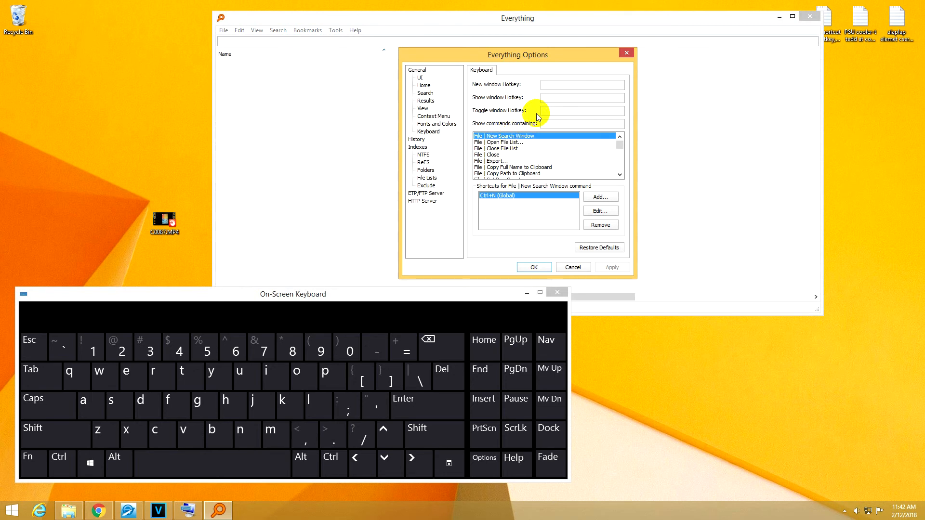
Assign Win+Ctrl+S as the New window hotkey via the on-screen keyboard and save the options.
click(582, 85)
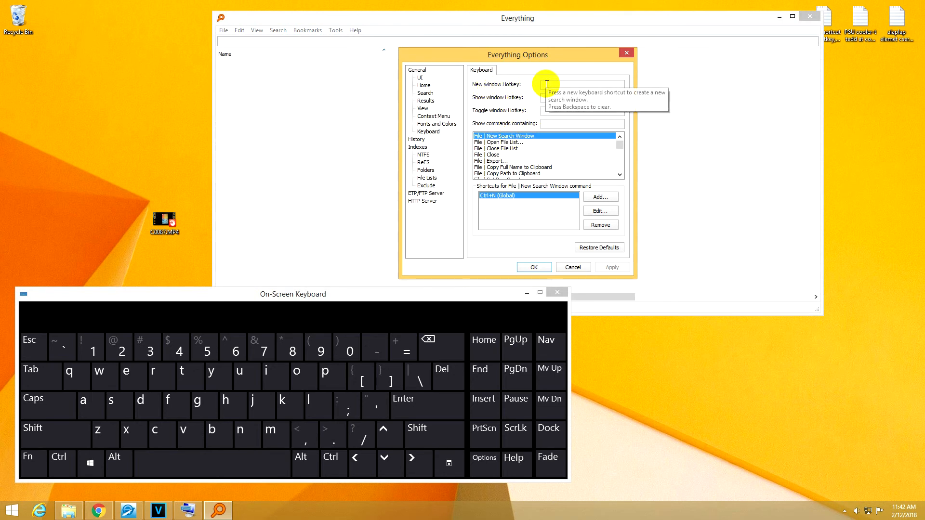
click(168, 406)
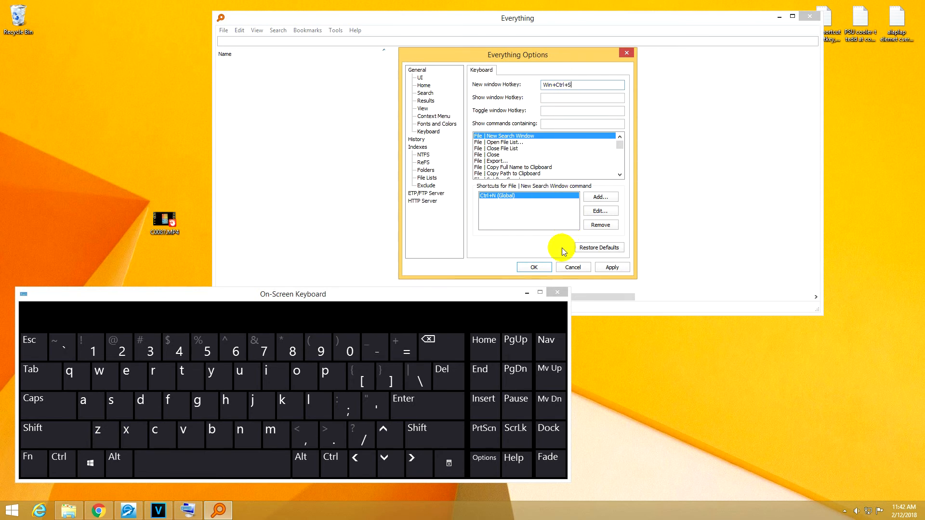
click(533, 266)
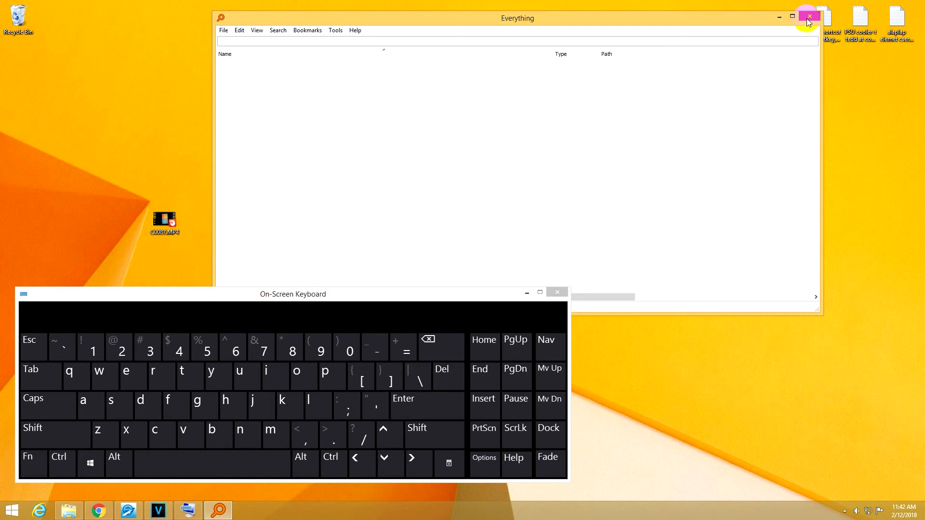
Close Everything, then reopen a fresh empty search window with Ctrl+Win+S on the on-screen keyboard.
click(808, 16)
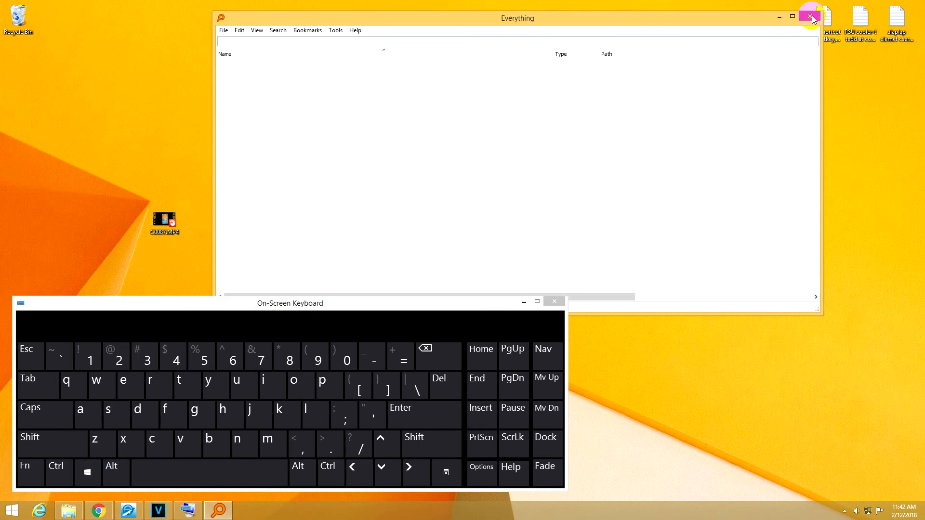
click(810, 17)
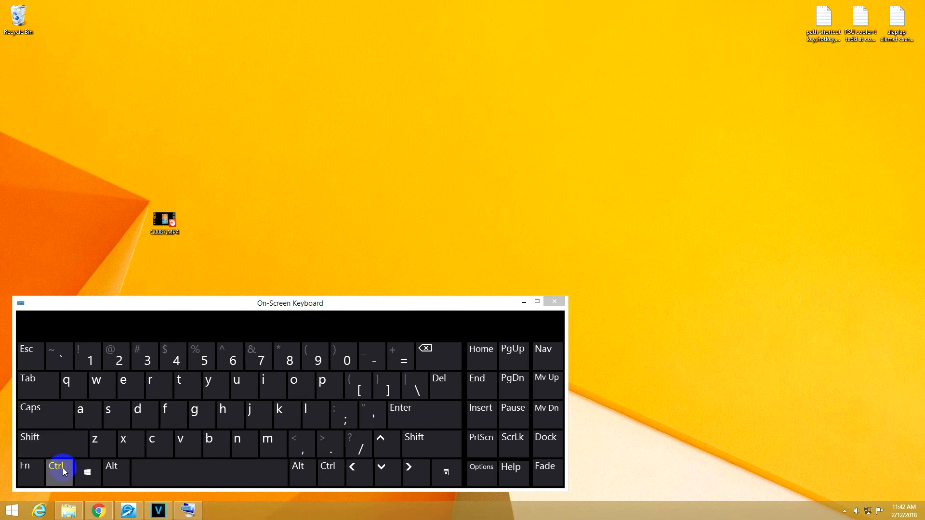
click(108, 408)
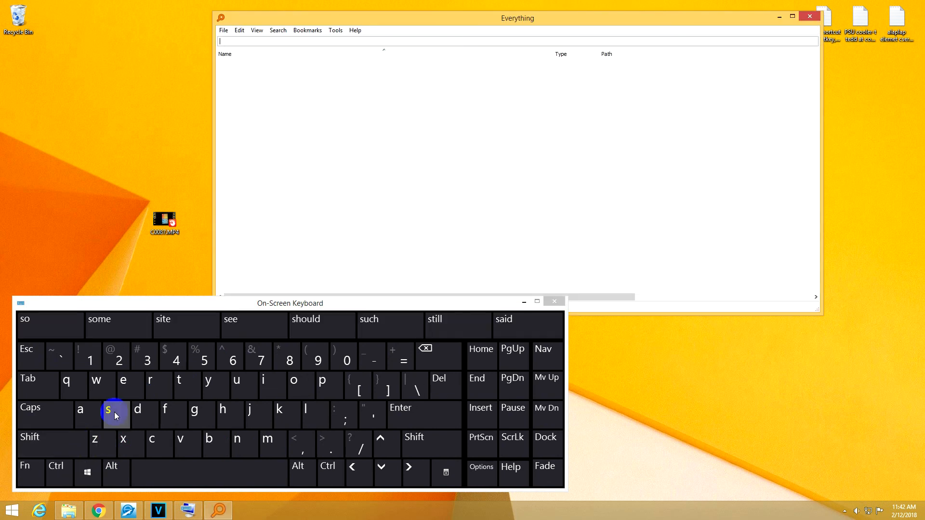
click(179, 379)
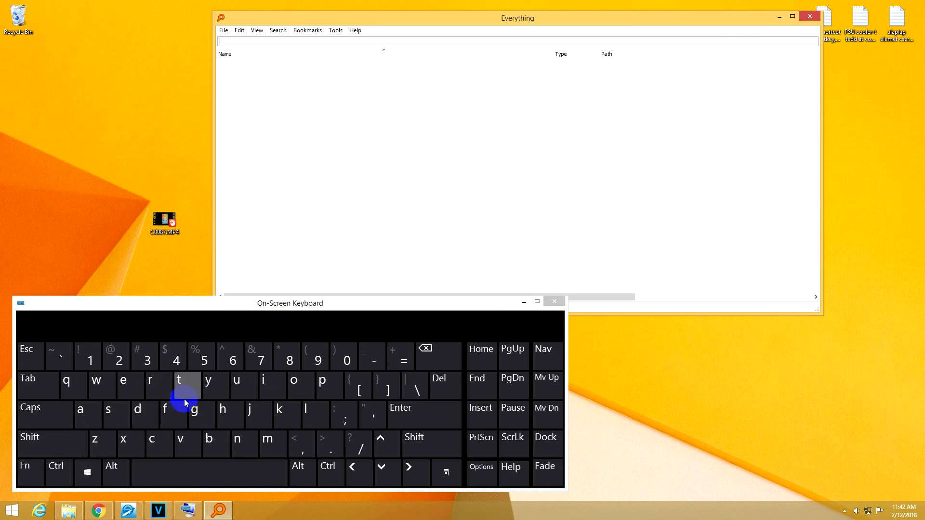